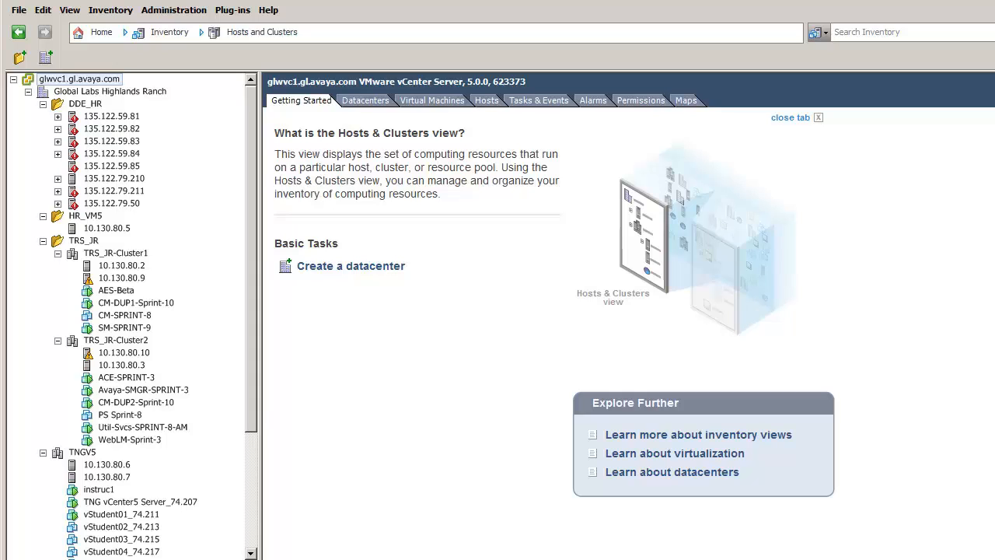
mouse_move(163, 326)
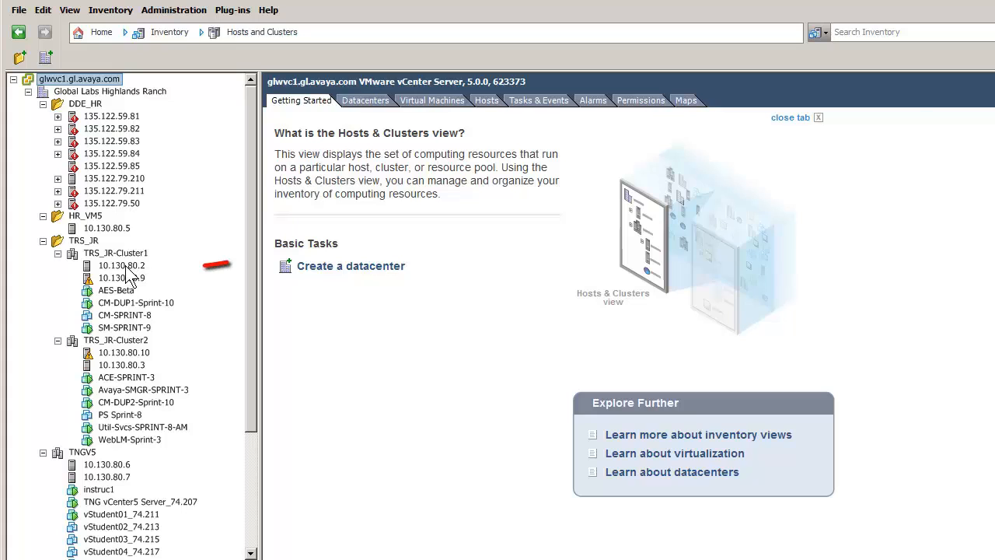
Step: Select host 10.130.80.2 in TRS_JR-Cluster1 as the target and bring up the File menu
left_click(122, 264)
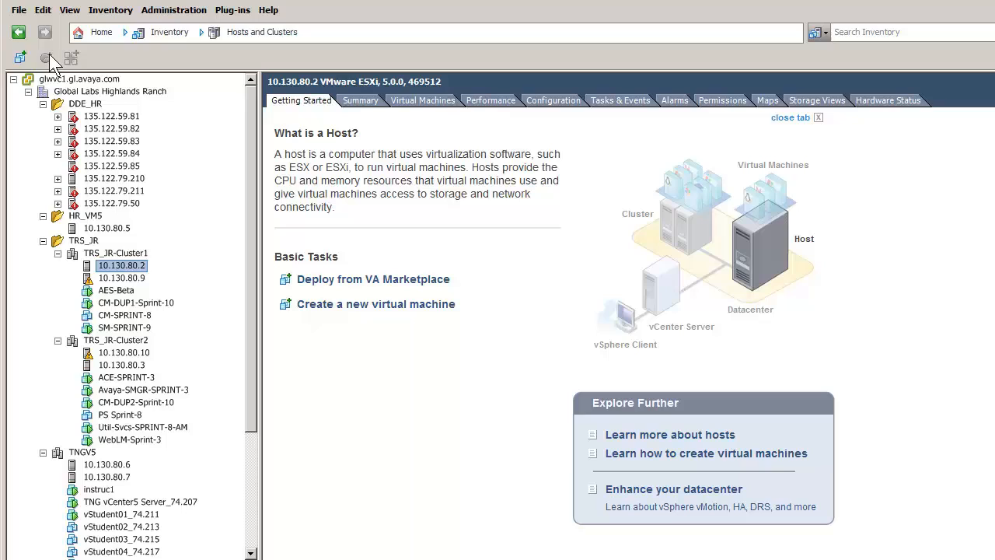
left_click(19, 10)
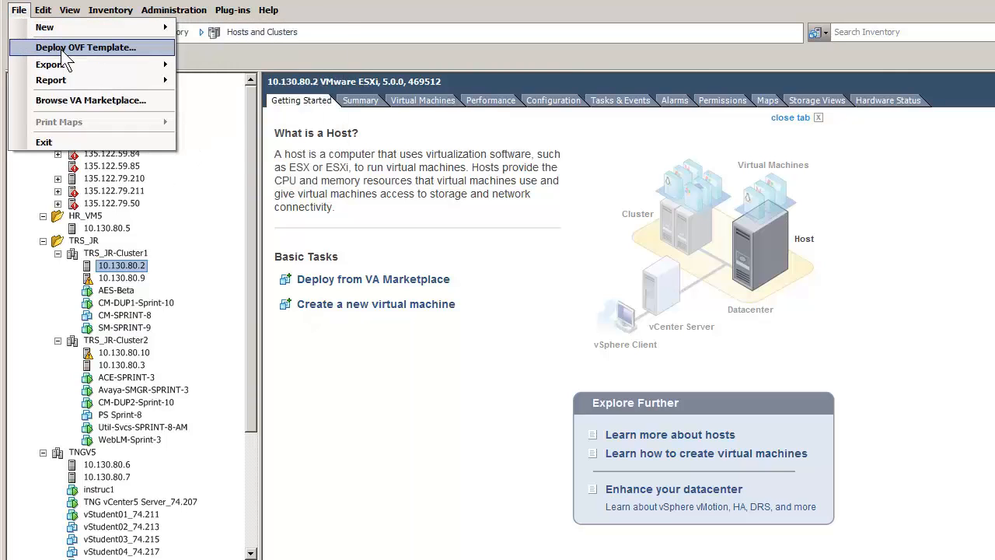
Step: Start Deploy OVF Template from the CM-Simplex URL and advance to the license agreement
left_click(87, 46)
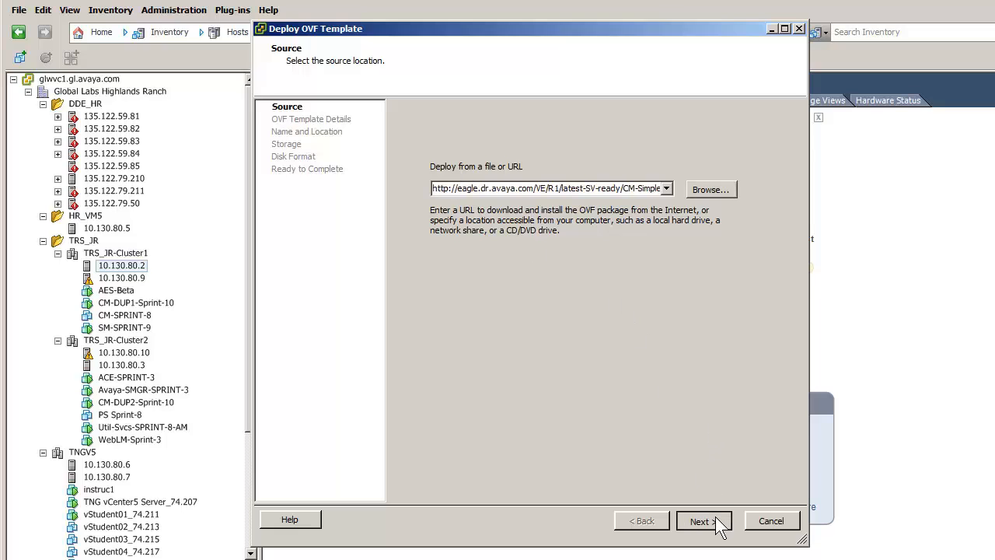
left_click(700, 521)
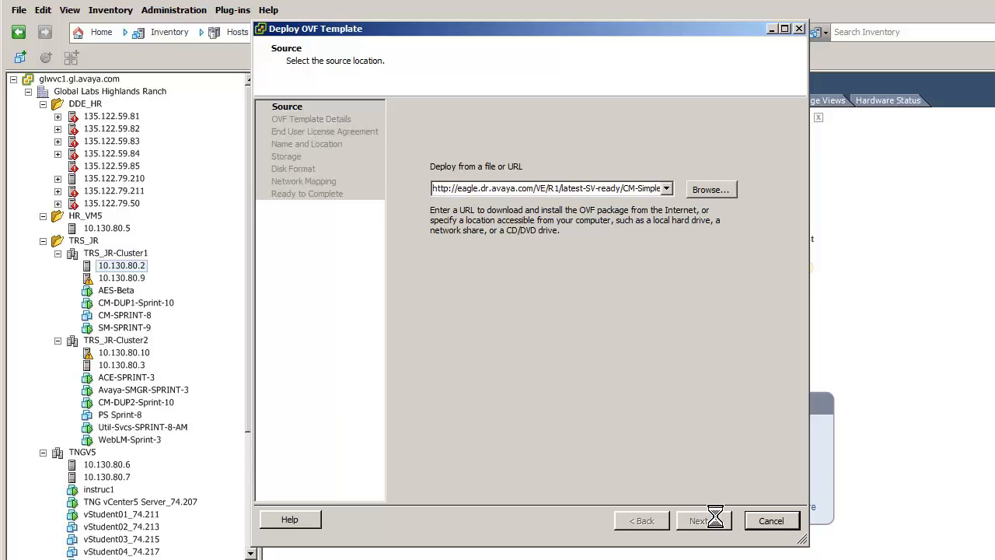
left_click(700, 519)
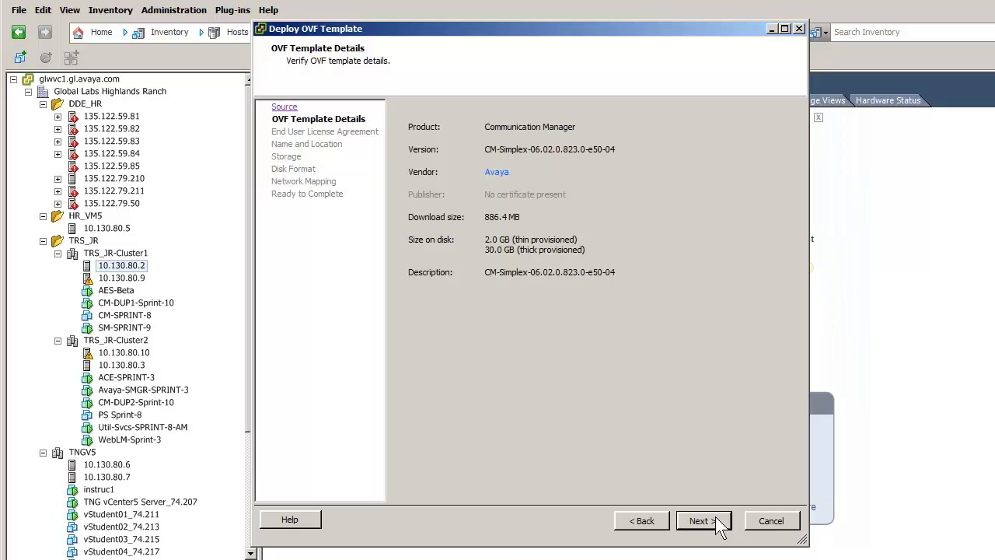
mouse_move(703, 520)
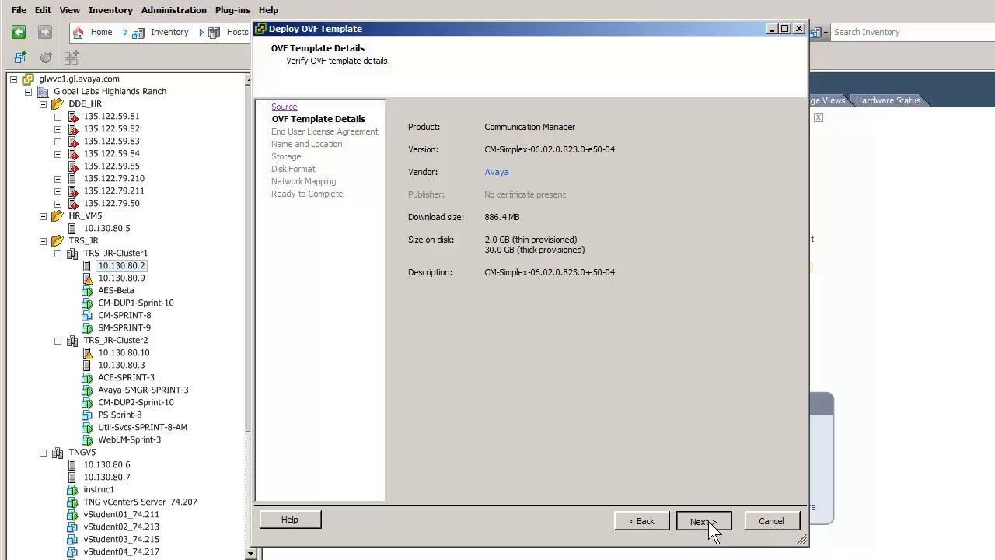
left_click(698, 521)
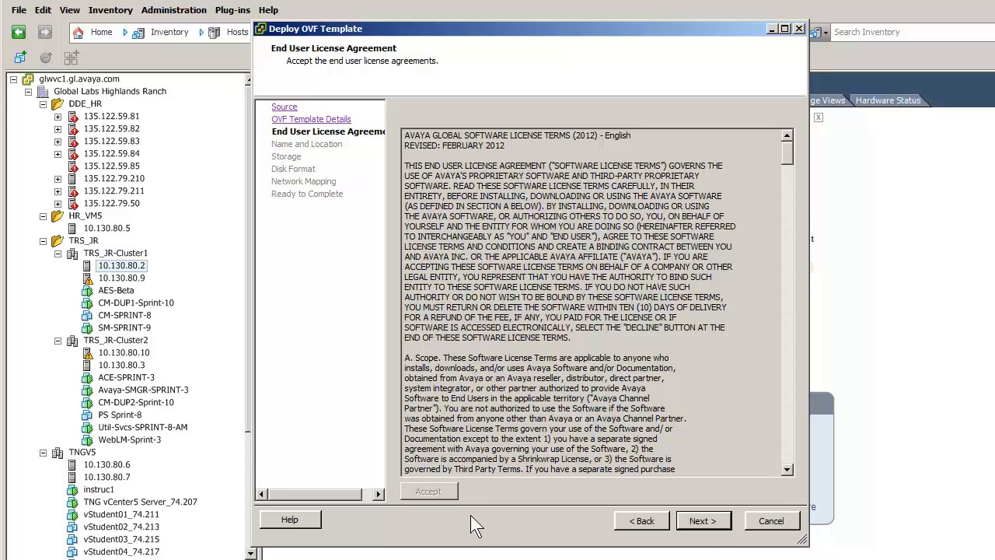
mouse_move(703, 521)
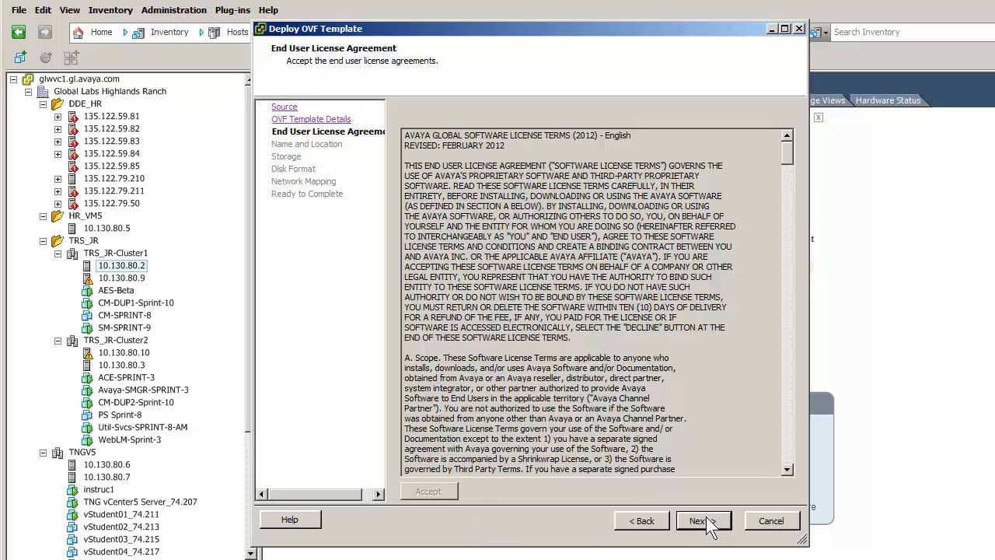
Step: Name the VM CM-Sprint-beta and place its files on datastore HRvmnas5
left_click(697, 520)
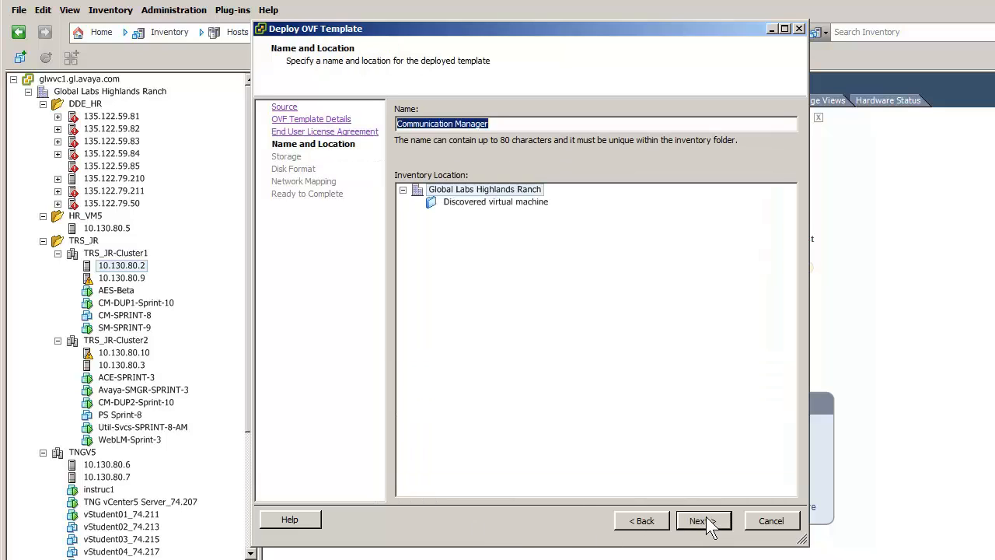
type("CM-Sprint-beta")
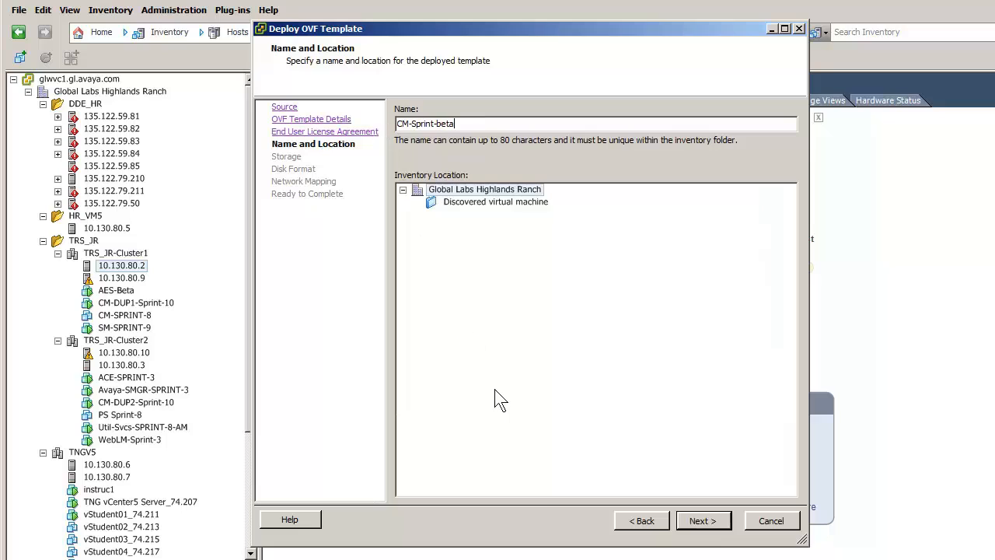
mouse_move(541, 503)
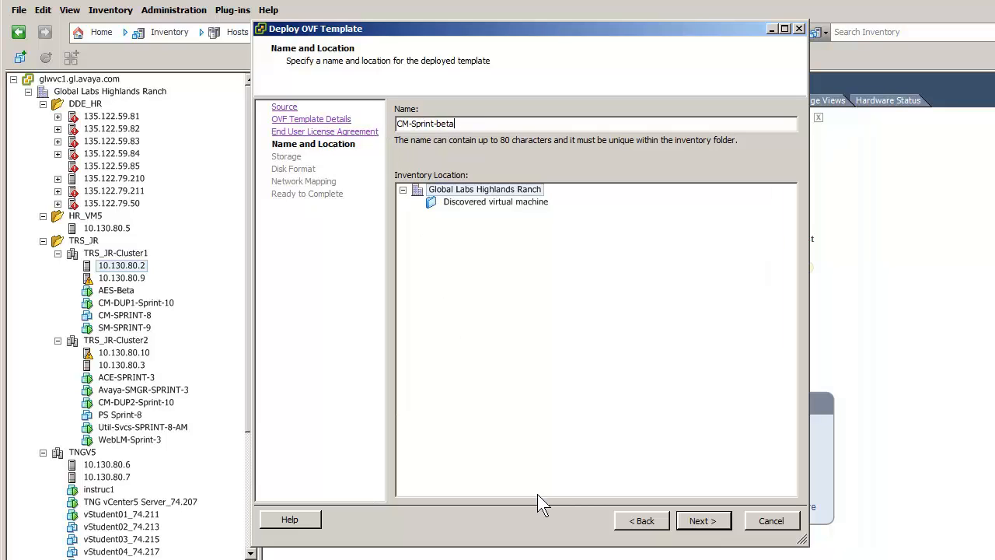
mouse_move(574, 514)
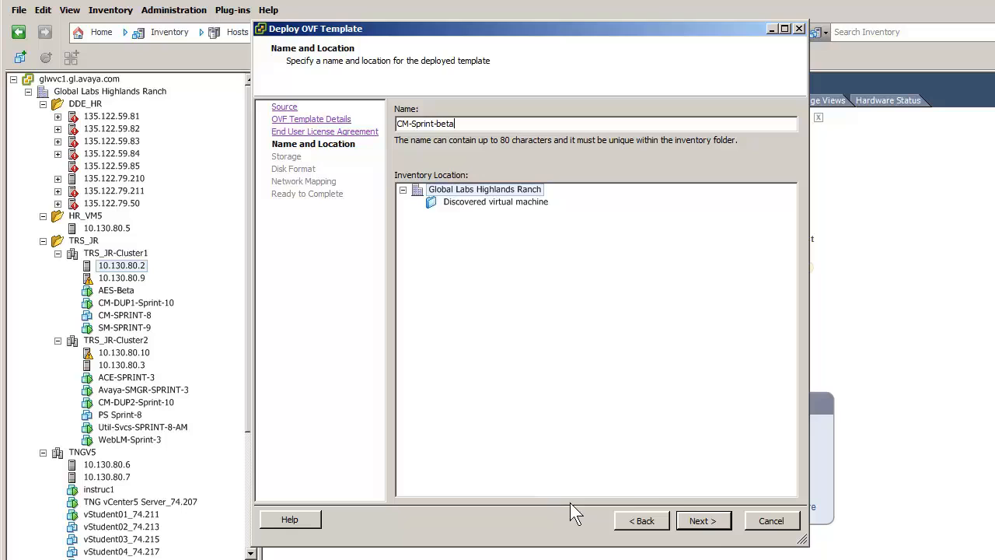
mouse_move(703, 521)
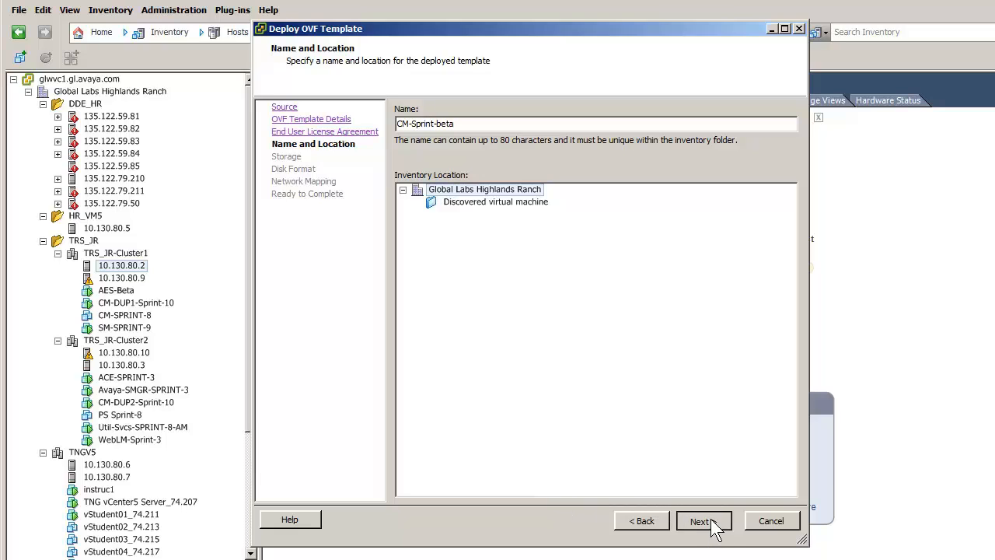
left_click(700, 521)
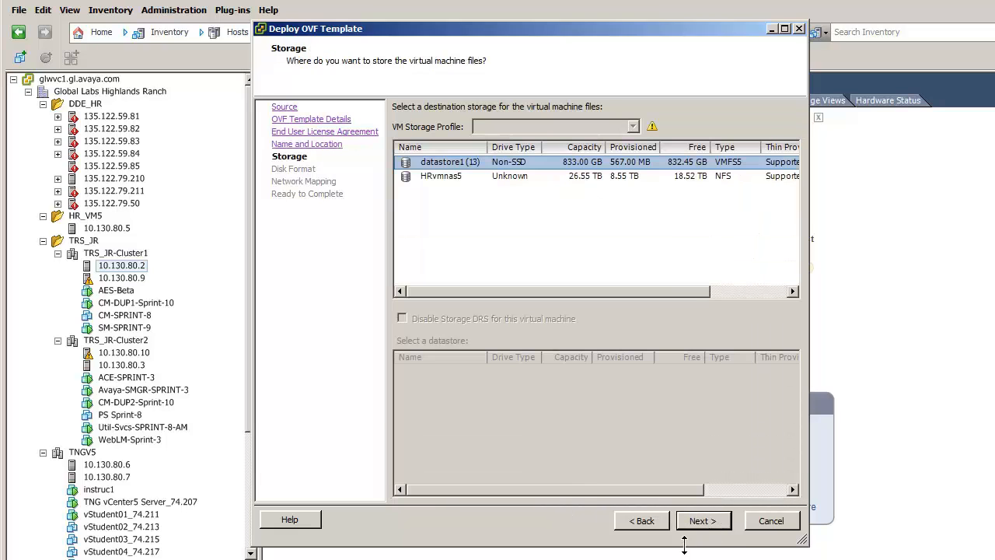
mouse_move(448, 184)
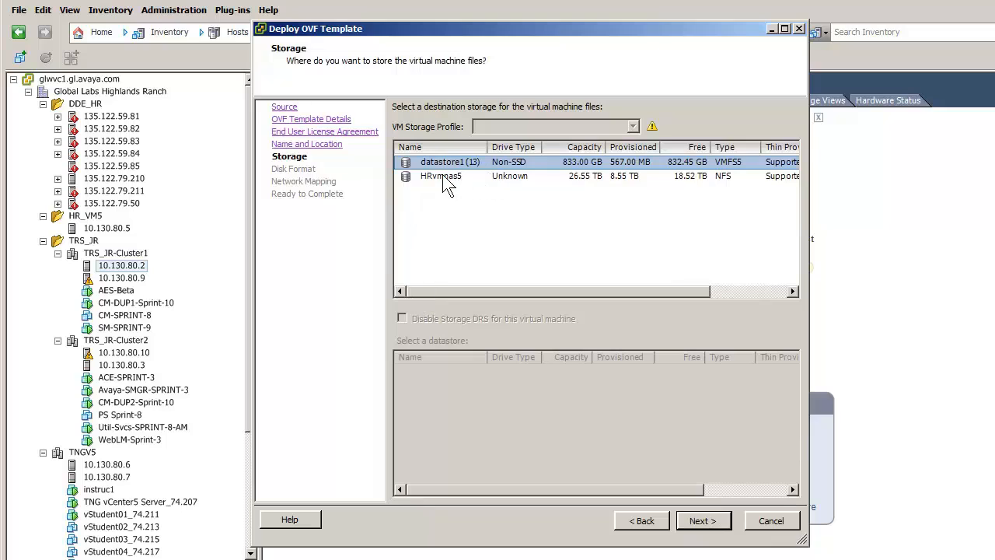
left_click(441, 176)
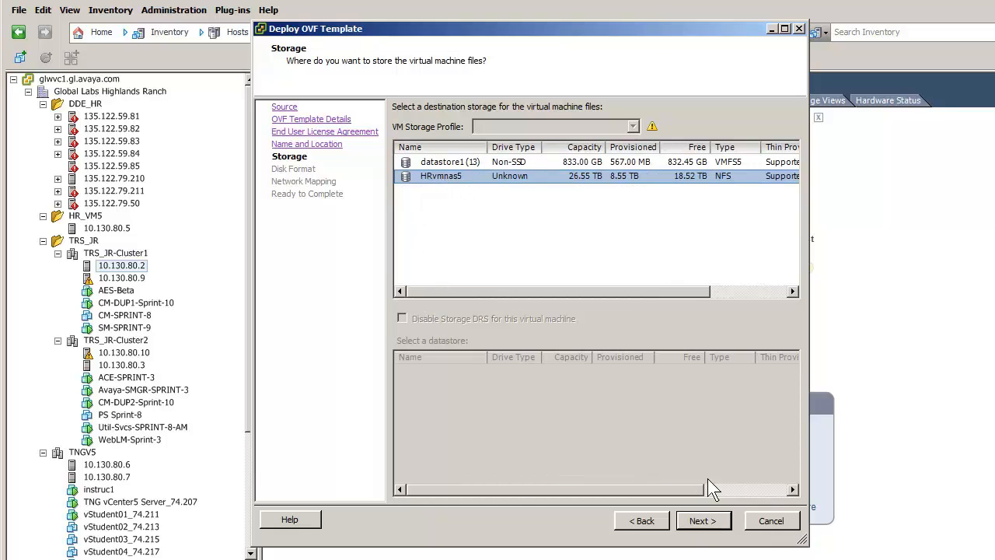
mouse_move(703, 521)
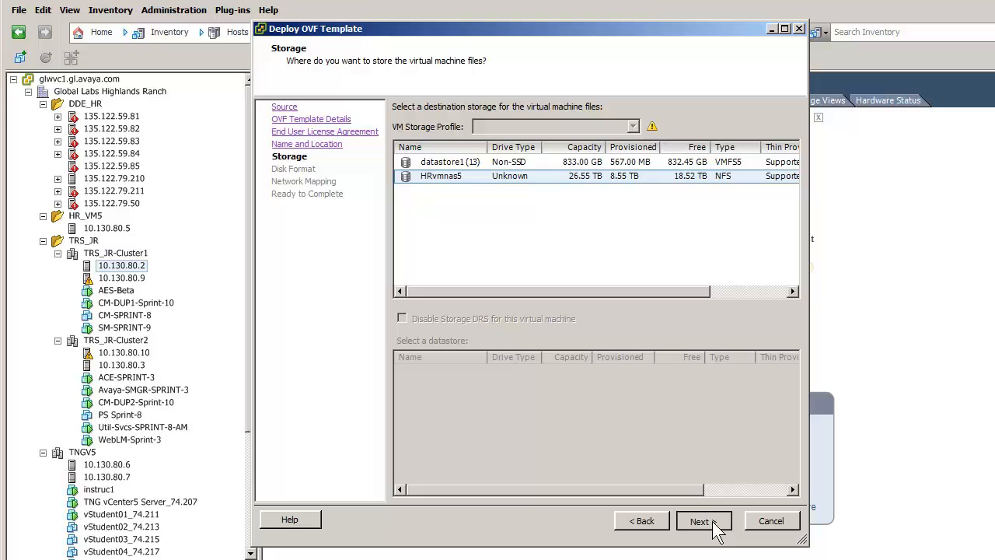
left_click(700, 521)
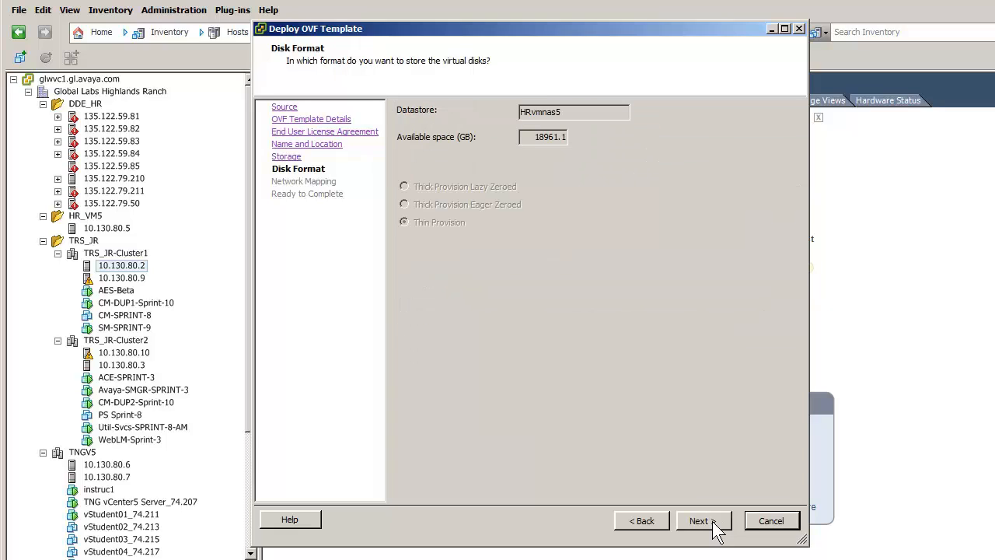
Step: Keep thin provisioning and map the VM Network to TRS3R2740, reaching the summary
left_click(698, 519)
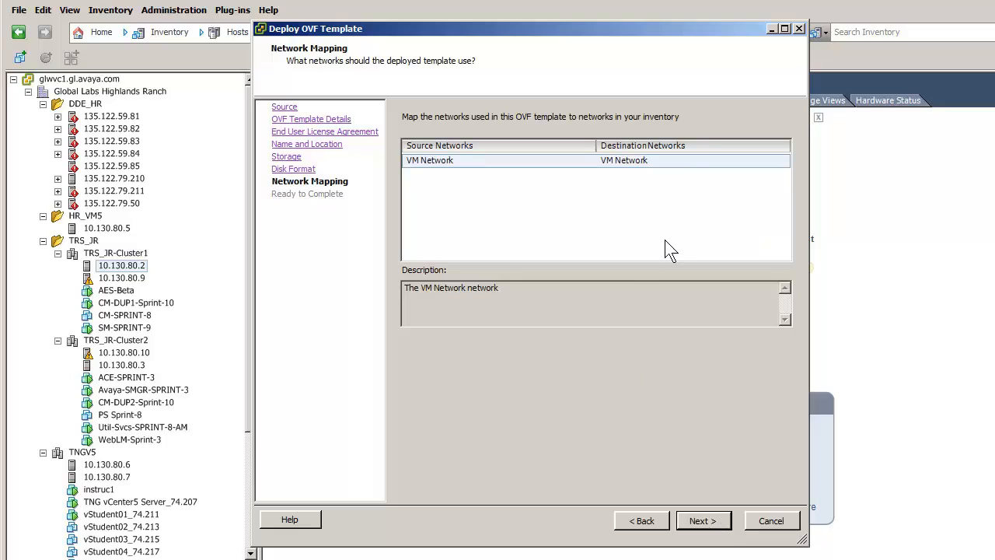
left_click(692, 160)
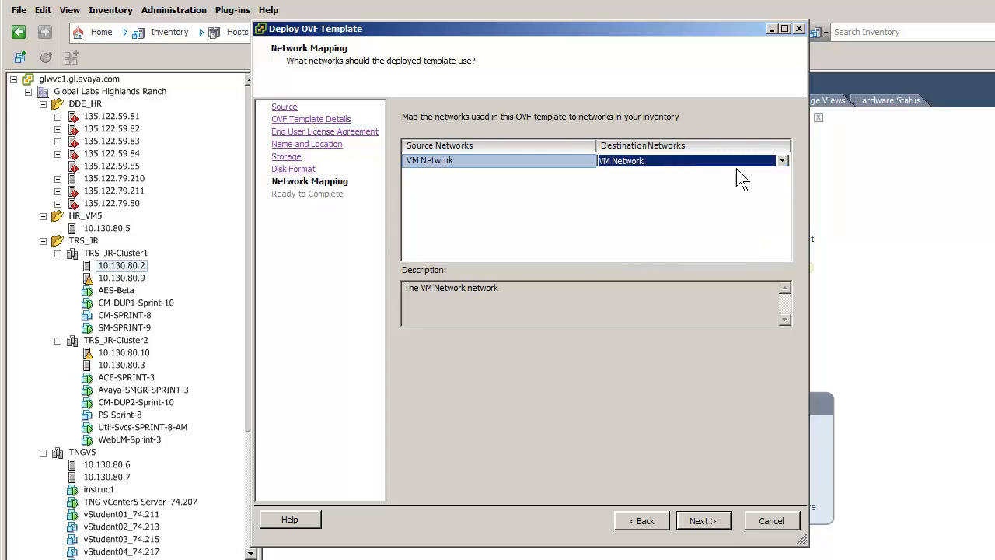
left_click(780, 160)
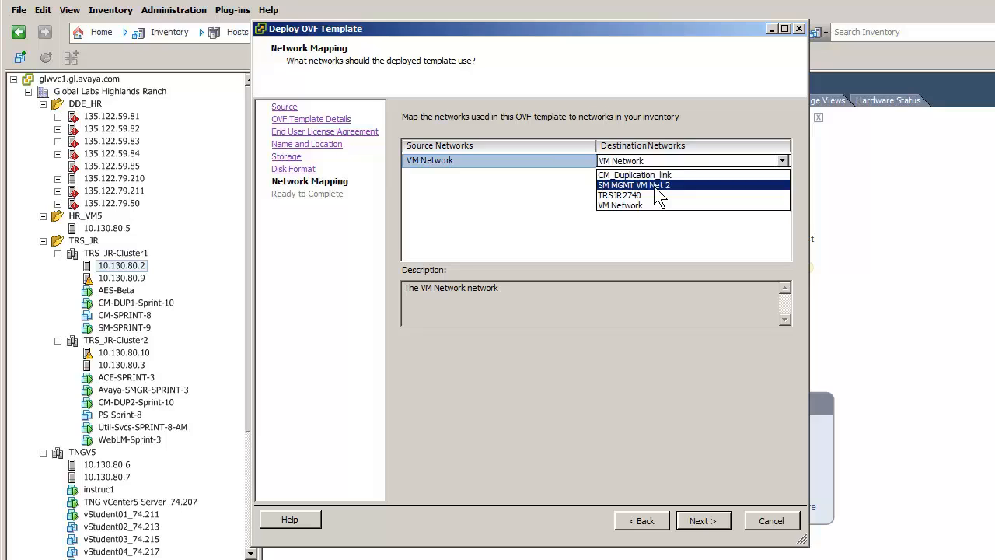
mouse_move(638, 196)
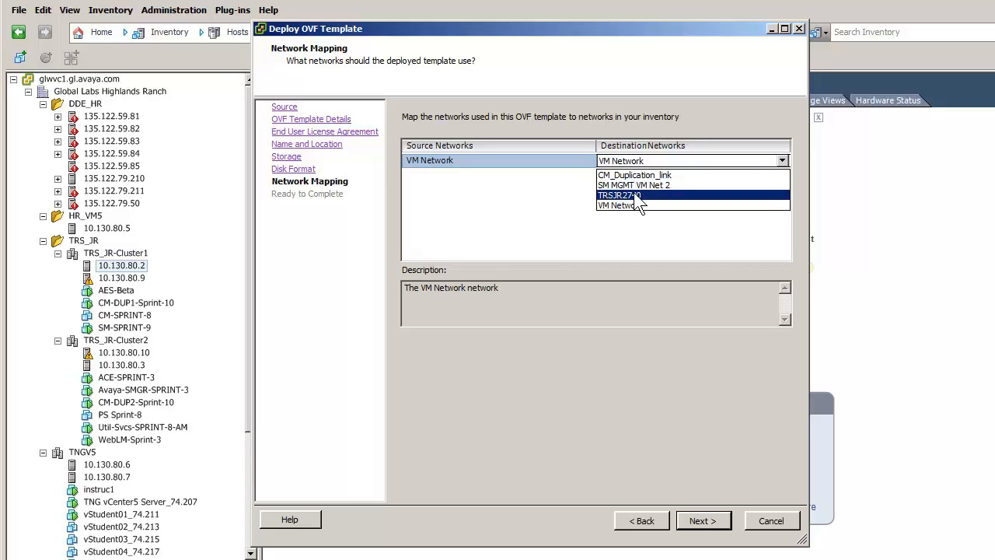
left_click(618, 196)
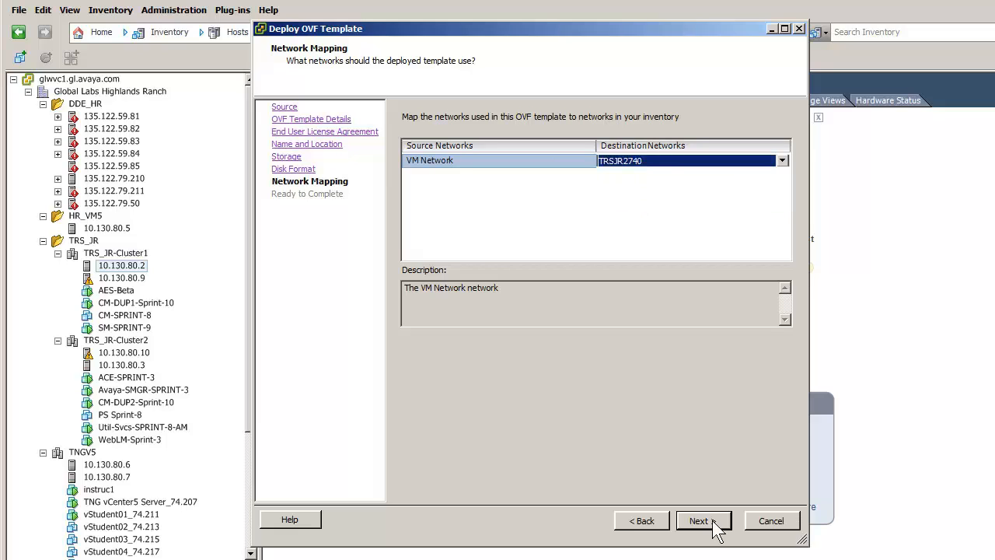
left_click(698, 519)
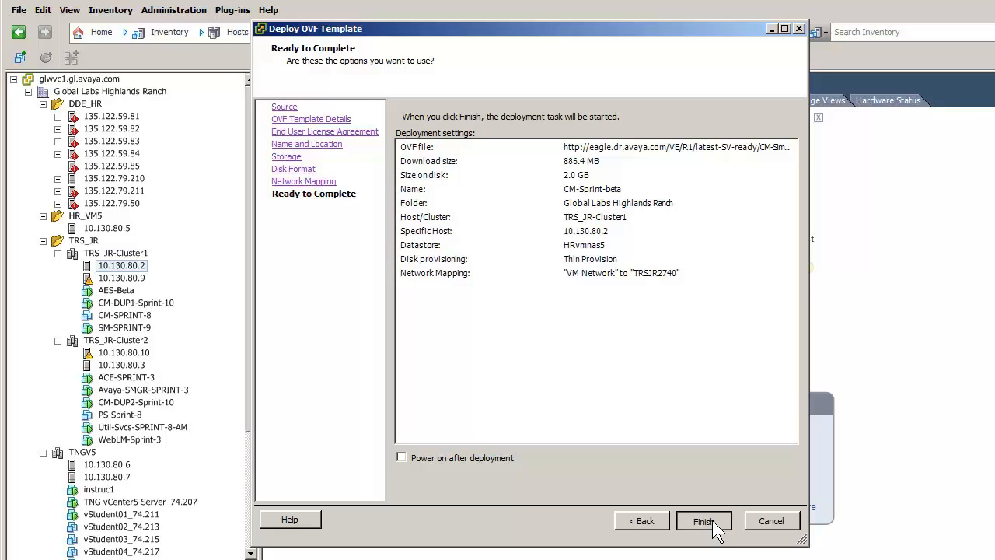
Step: Finish the wizard to deploy CM-Sprint-beta and wait for completion
left_click(703, 521)
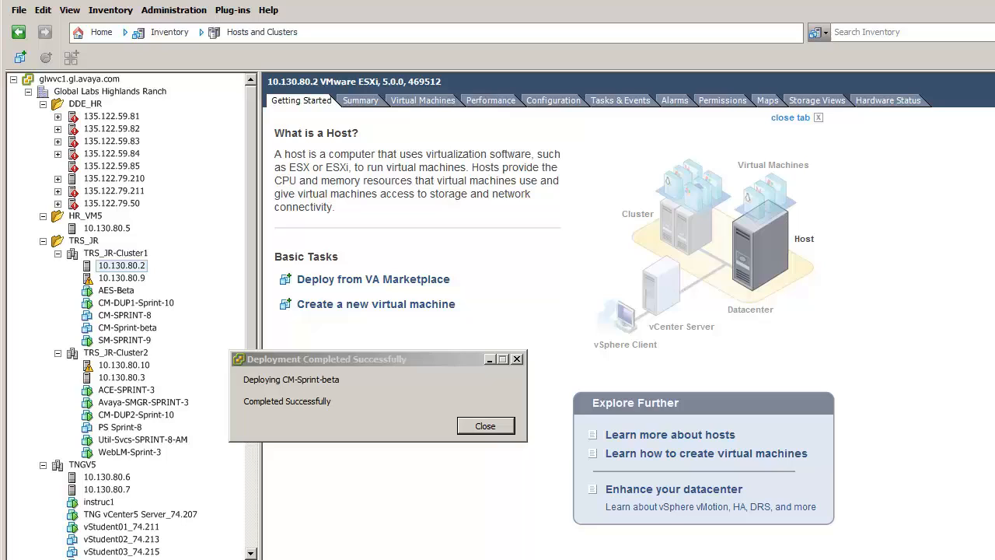
Step: Close the completion notice, select CM-Sprint-beta and power it on
left_click(485, 426)
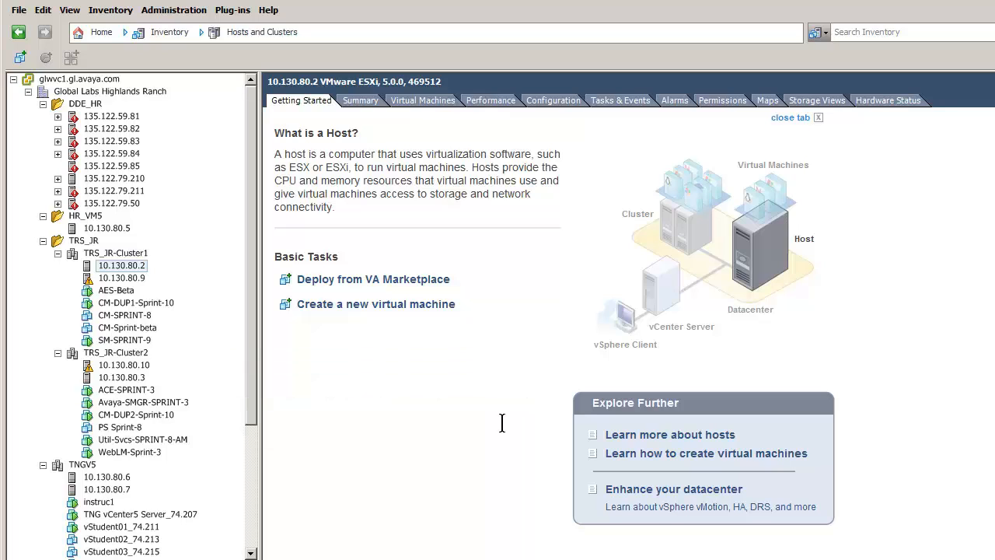
mouse_move(143, 339)
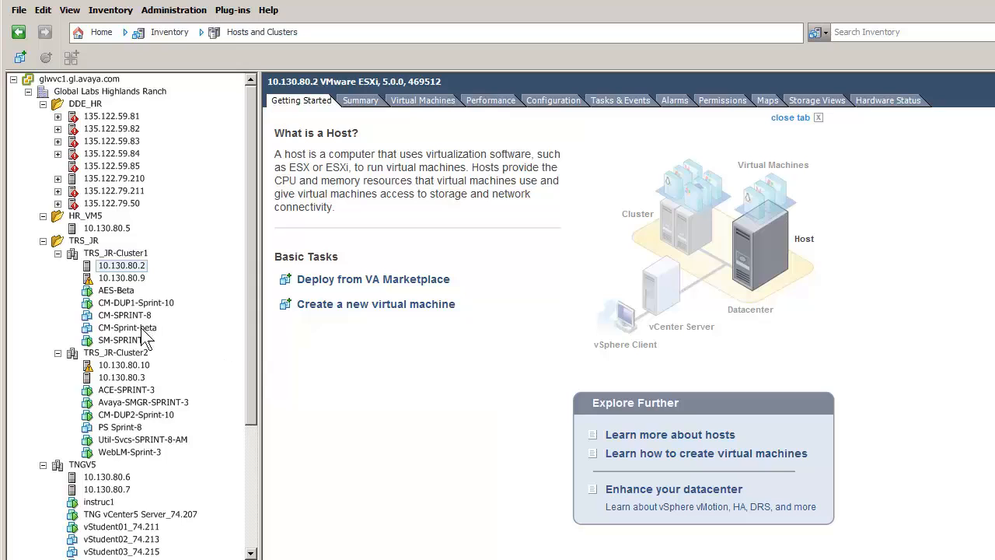
left_click(128, 327)
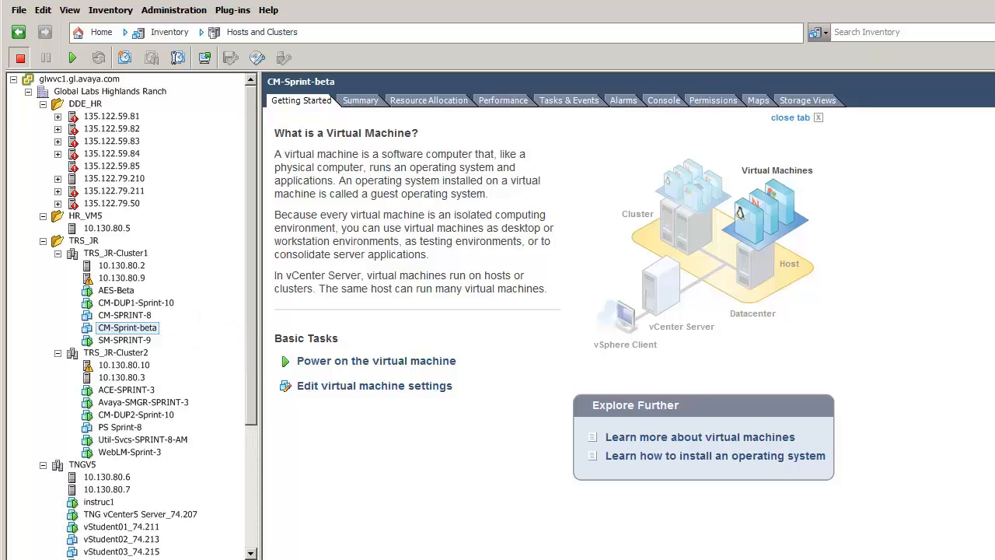
mouse_move(377, 361)
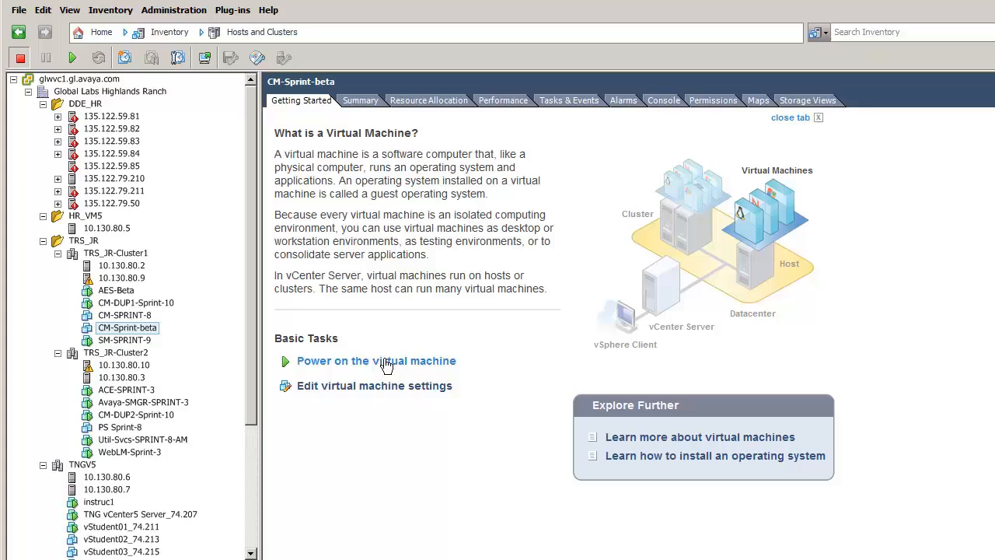
left_click(376, 361)
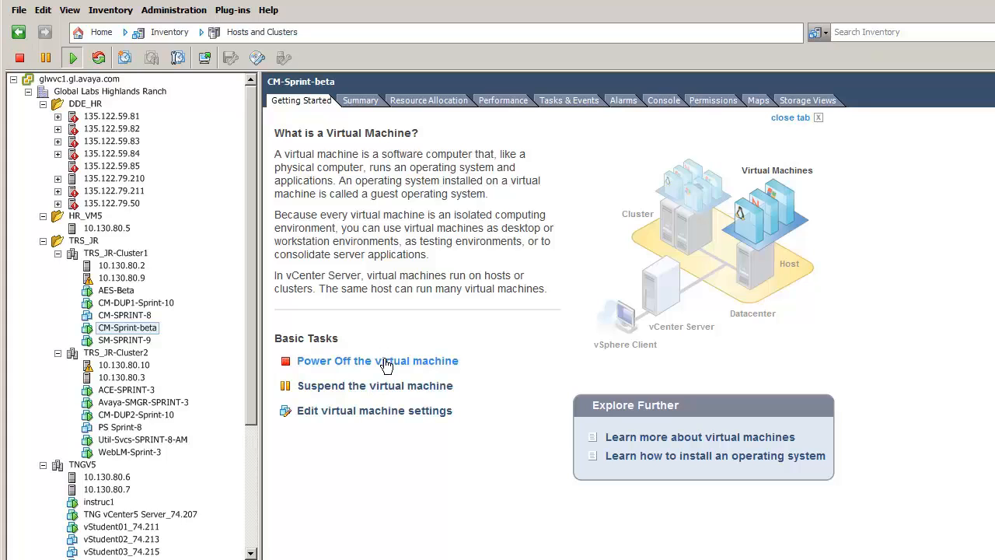
mouse_move(672, 112)
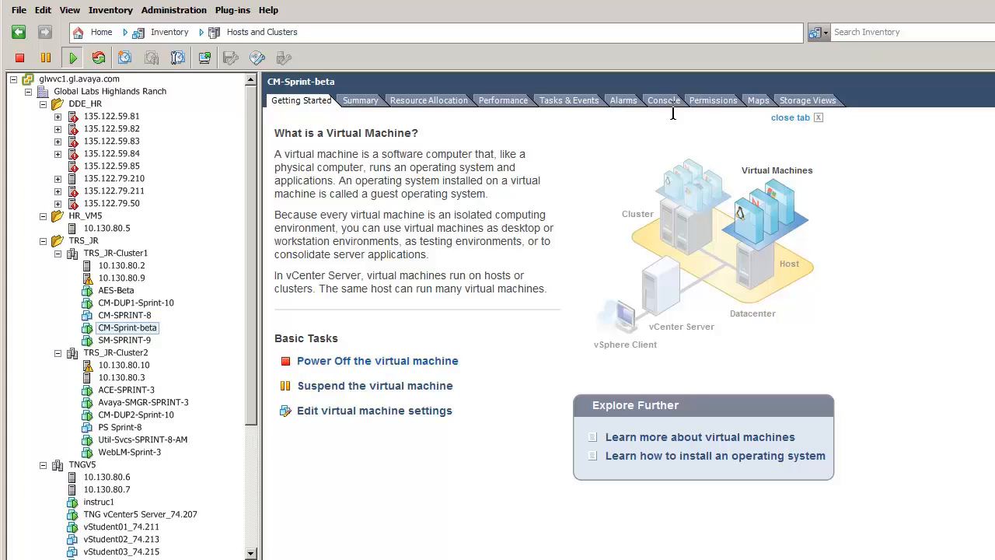
mouse_move(672, 112)
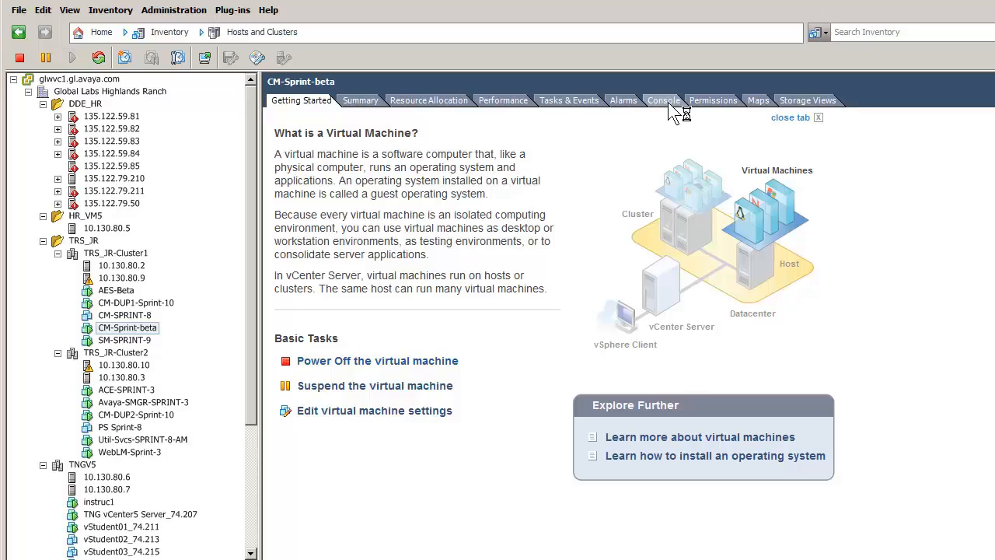
Step: Log in to the CM-Sprint-beta console as craft and accept the default terminal type
left_click(663, 99)
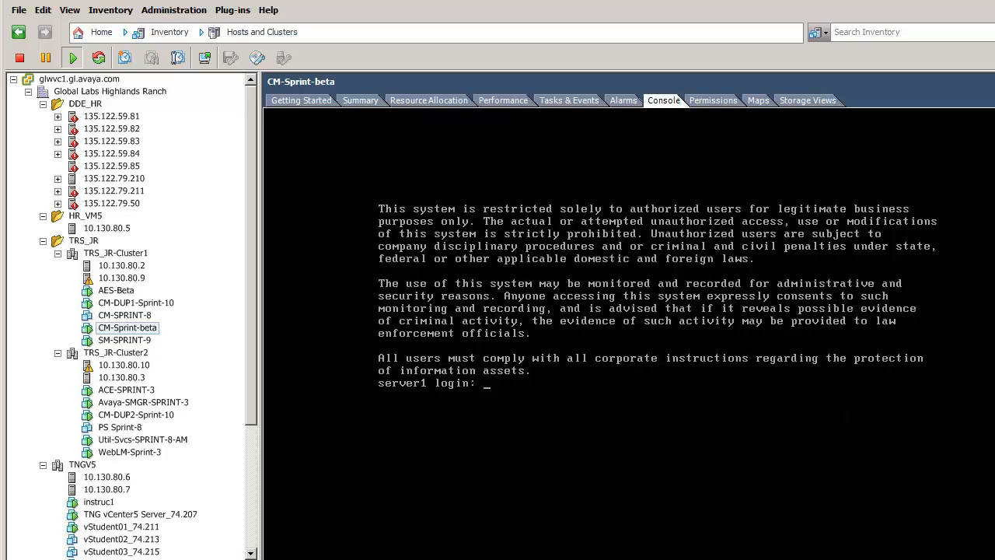
type("craf")
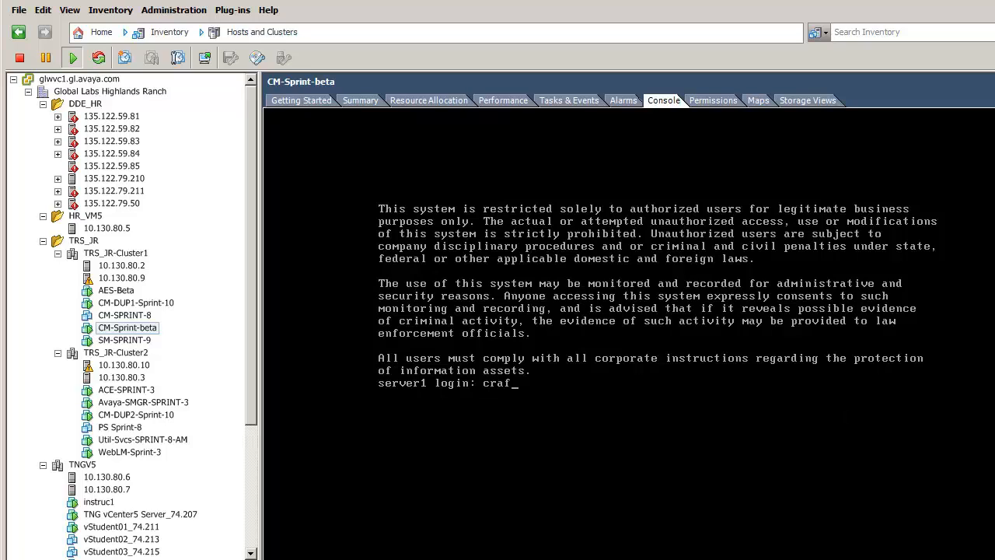
key("Return")
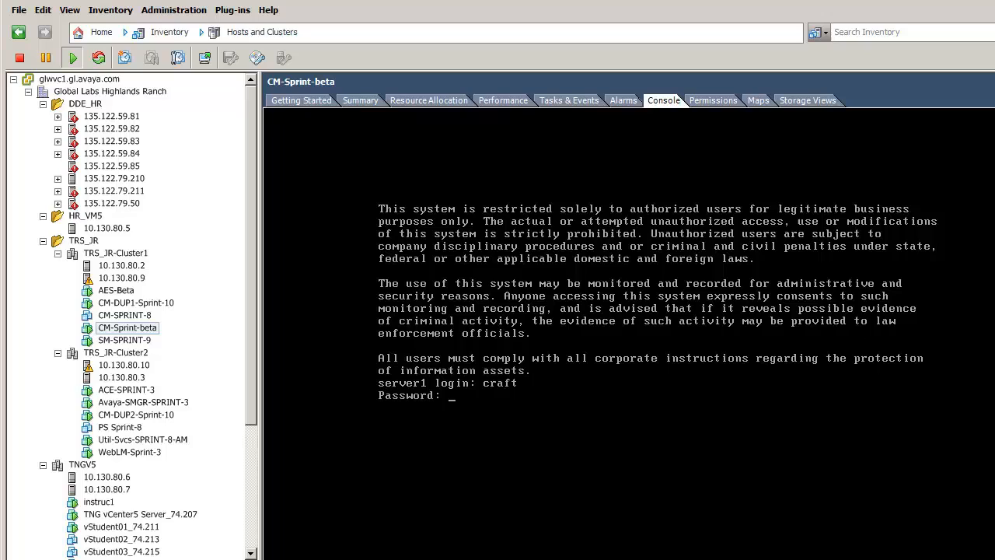
key("Return")
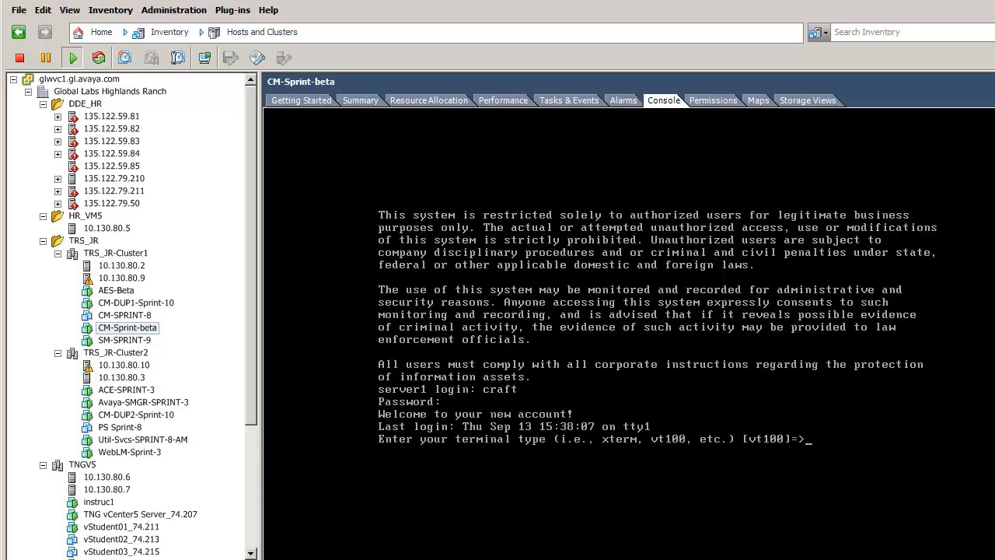
key("Return")
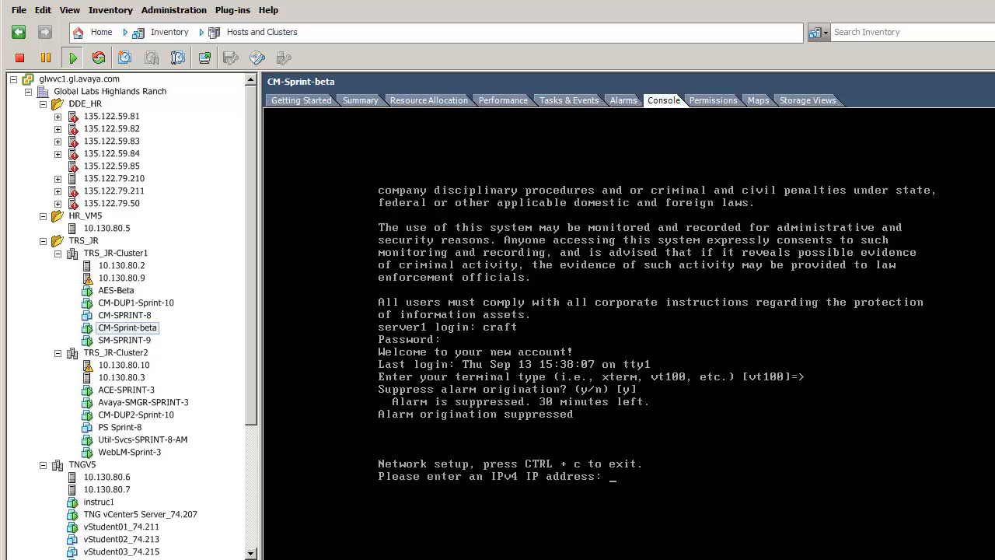
Step: Enter IP 10.130.74.3, mask 255.255.255.0 and gateway 10.130.74.1 in network setup
type("10.130.74.3")
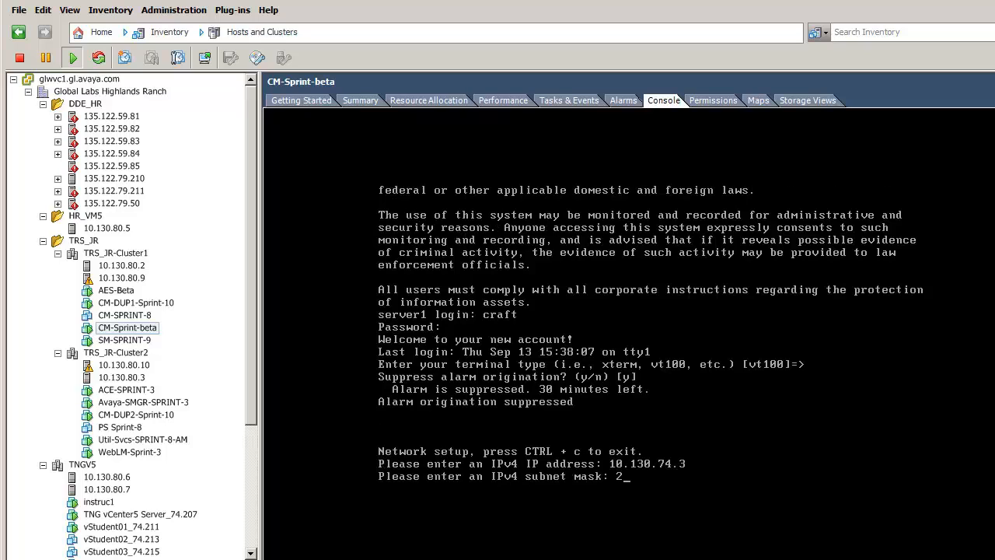
type("255.255.255.0")
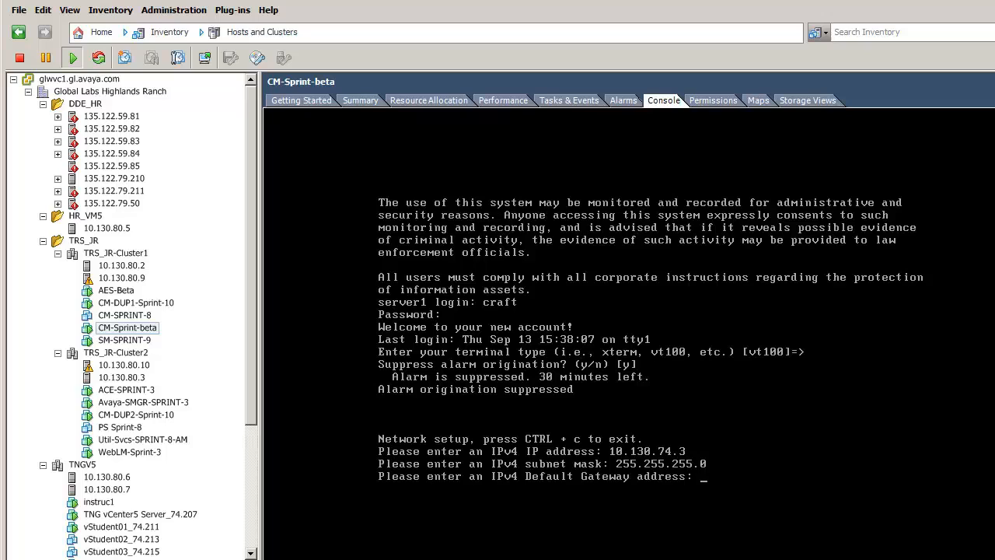
type("10.130.74.1")
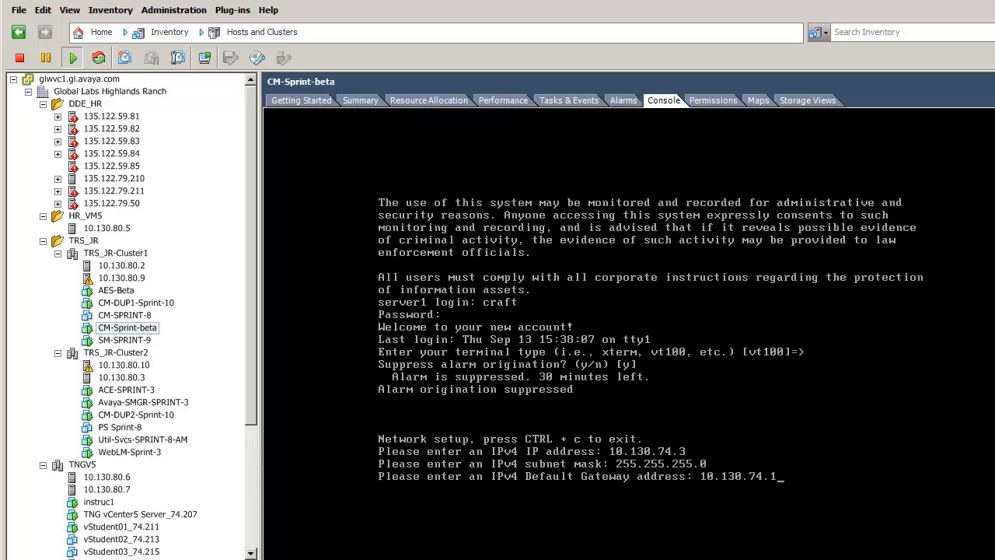